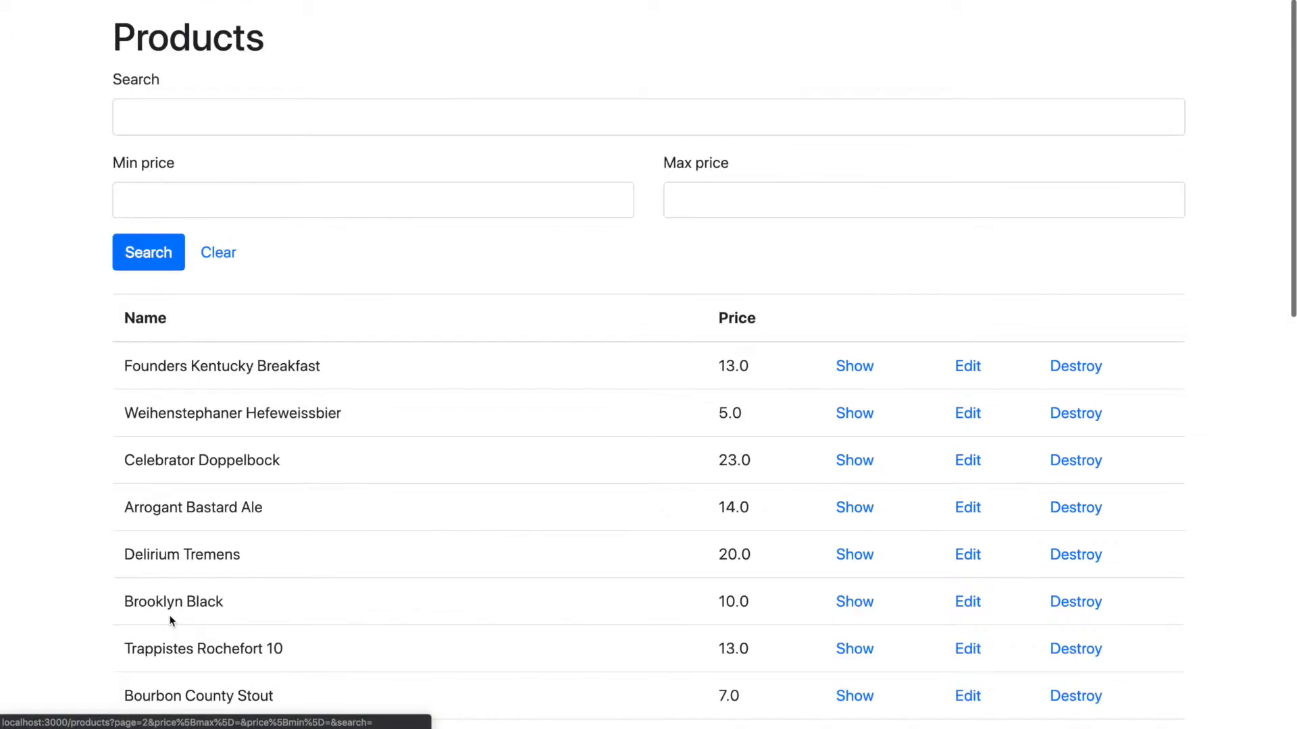
Browse to pages 2 and 3 of the paginated Products list.
click(291, 614)
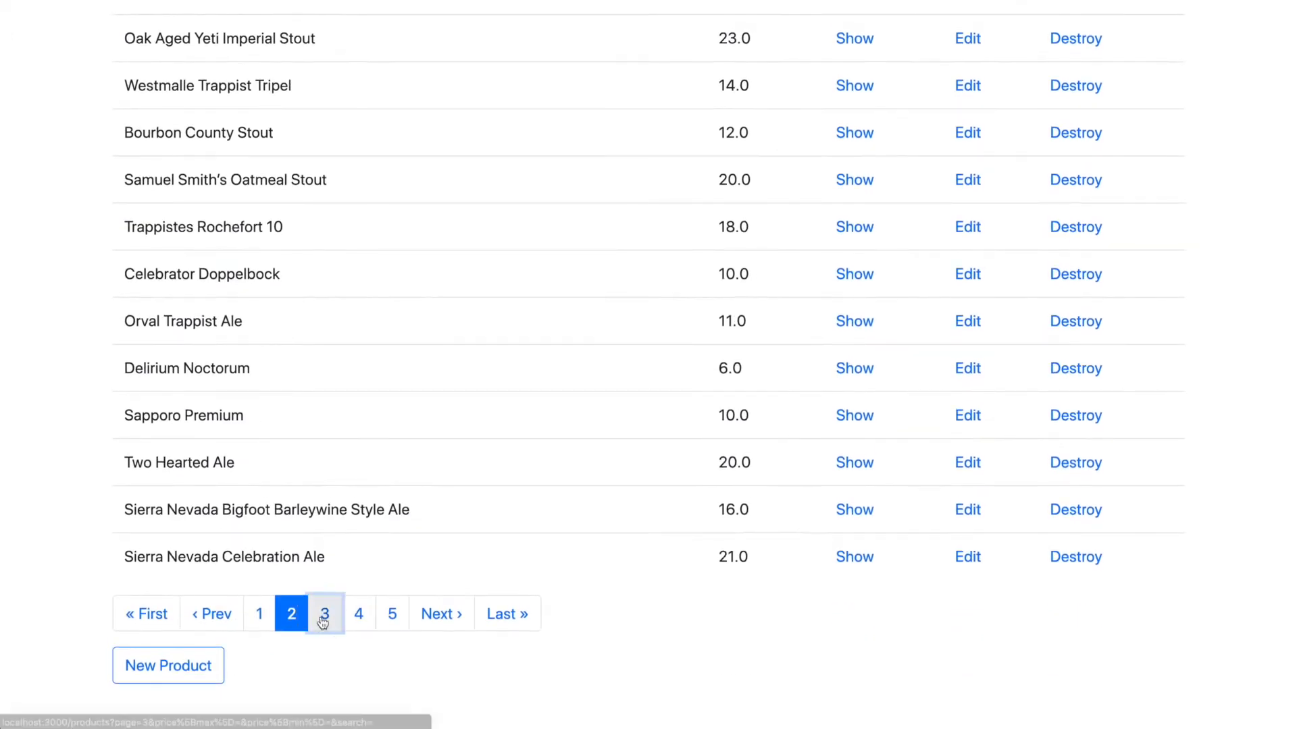
click(322, 614)
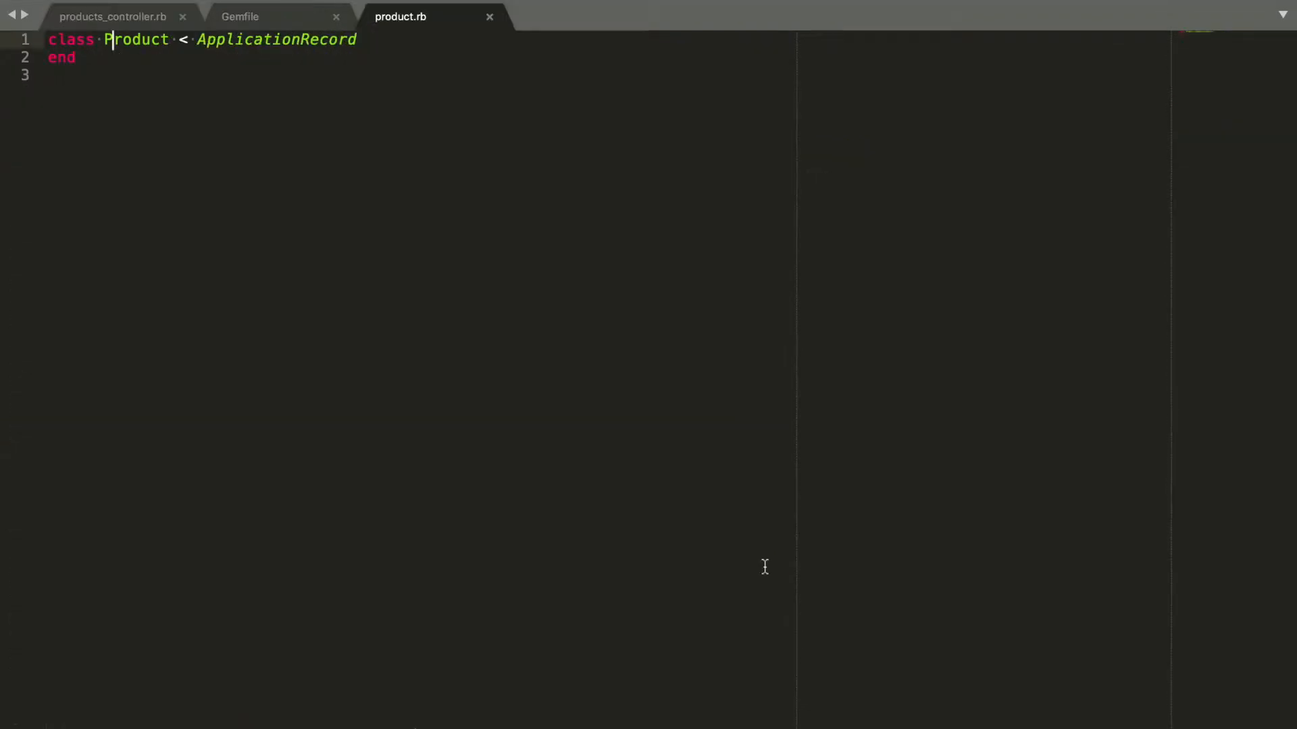
Write the search scope lambda in product.rb and return to products_controller.rb.
text(scope :search, -> {})
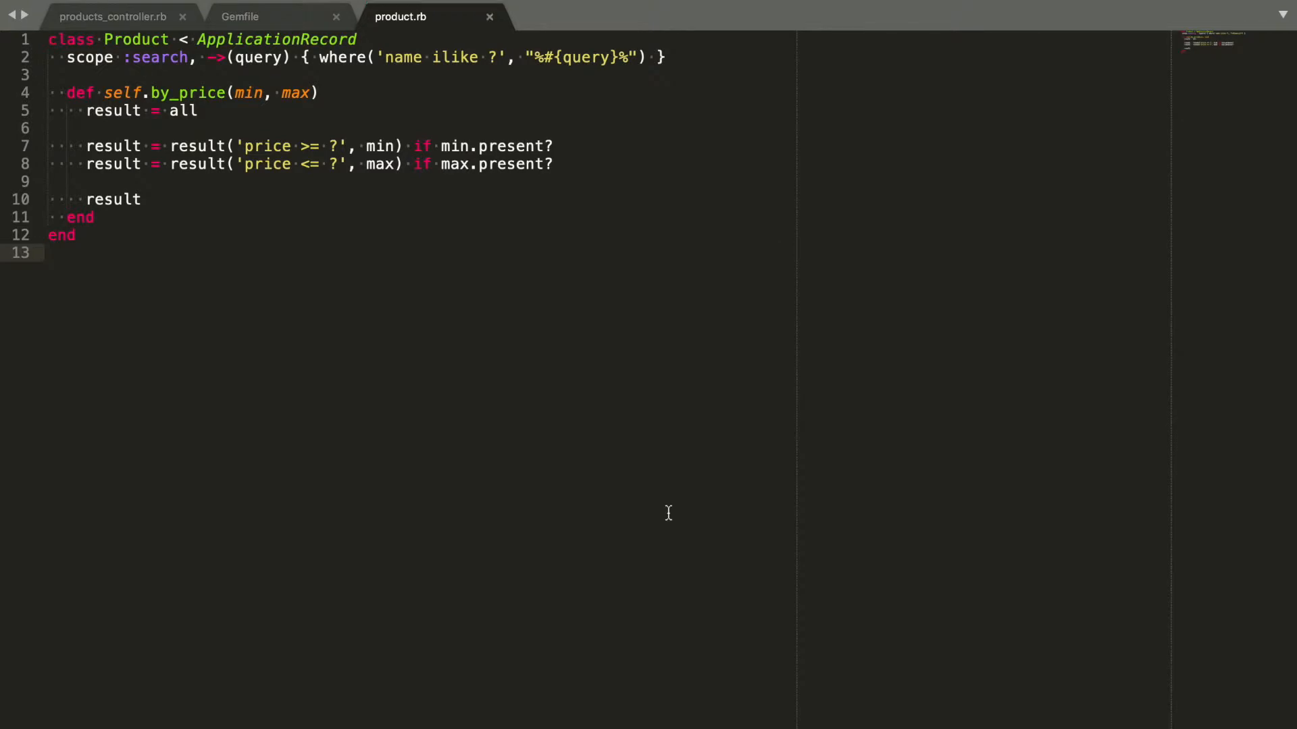
click(111, 16)
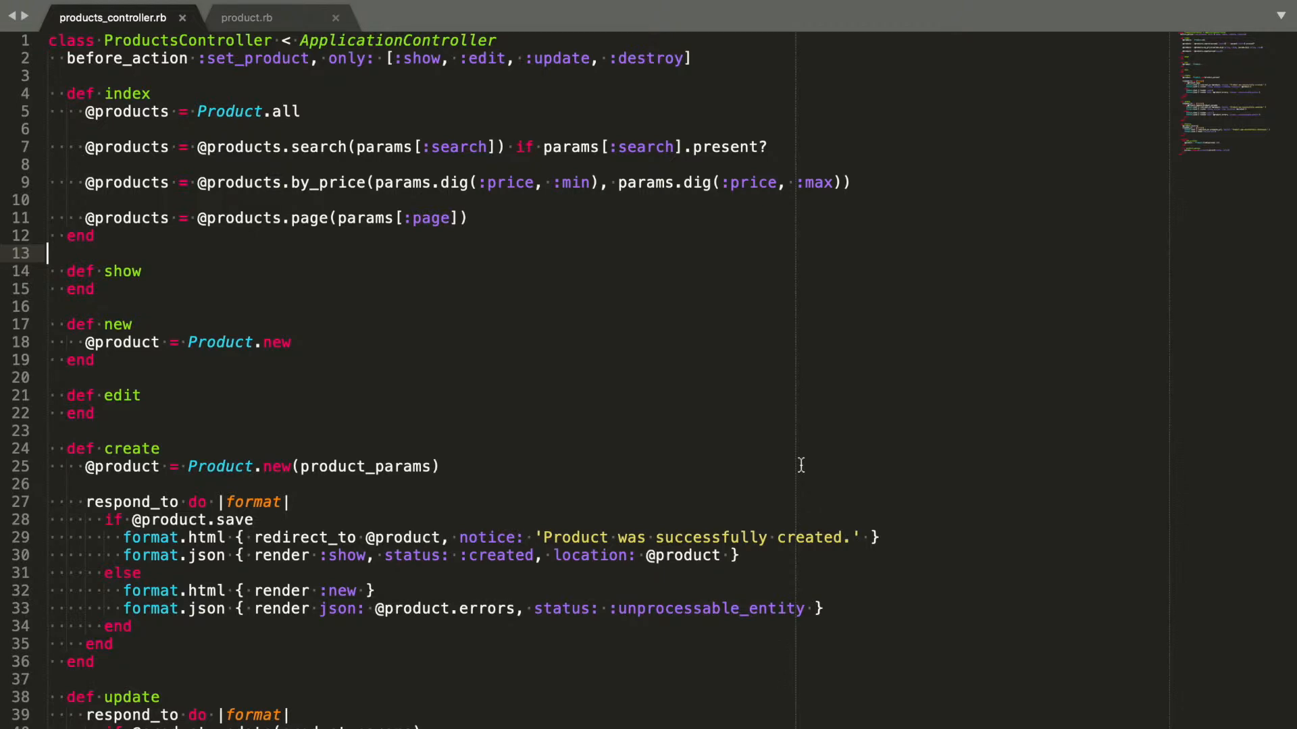
click(271, 17)
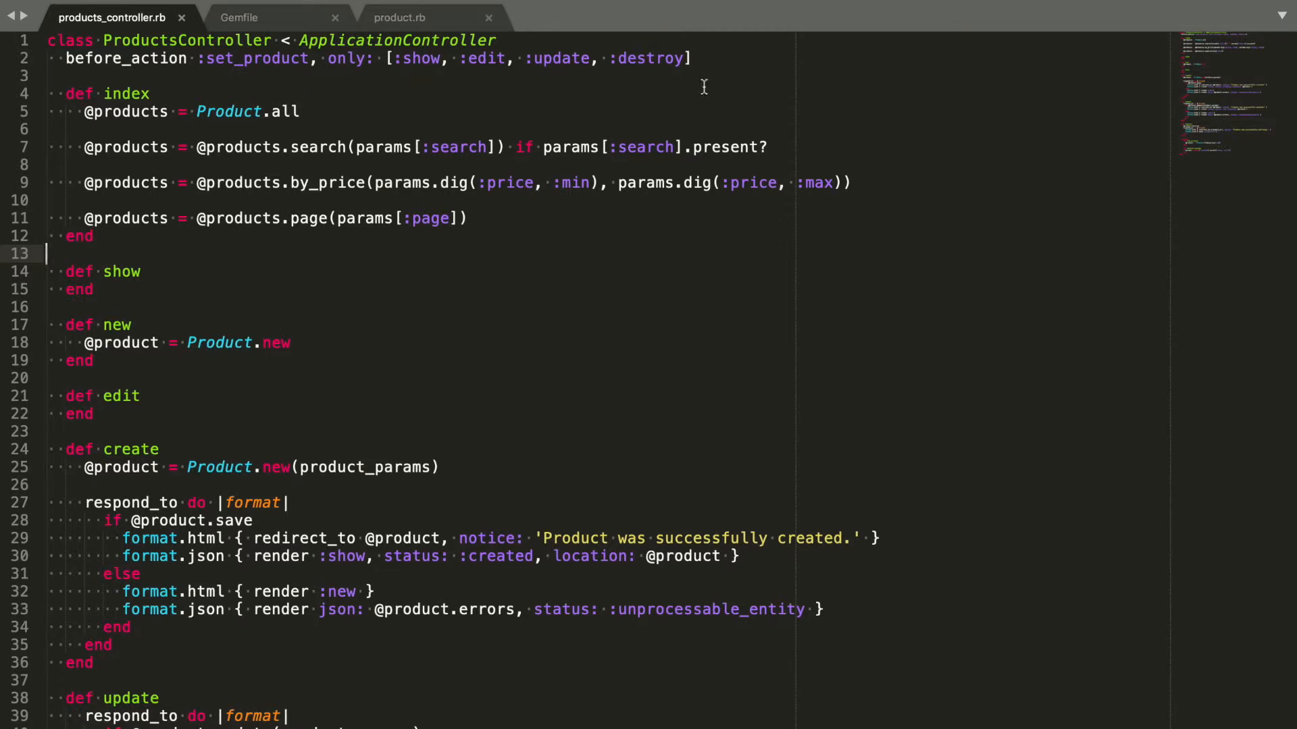
Declare has_scope :search and replace index's manual search with apply_scopes(Product.all).
text(has_s)
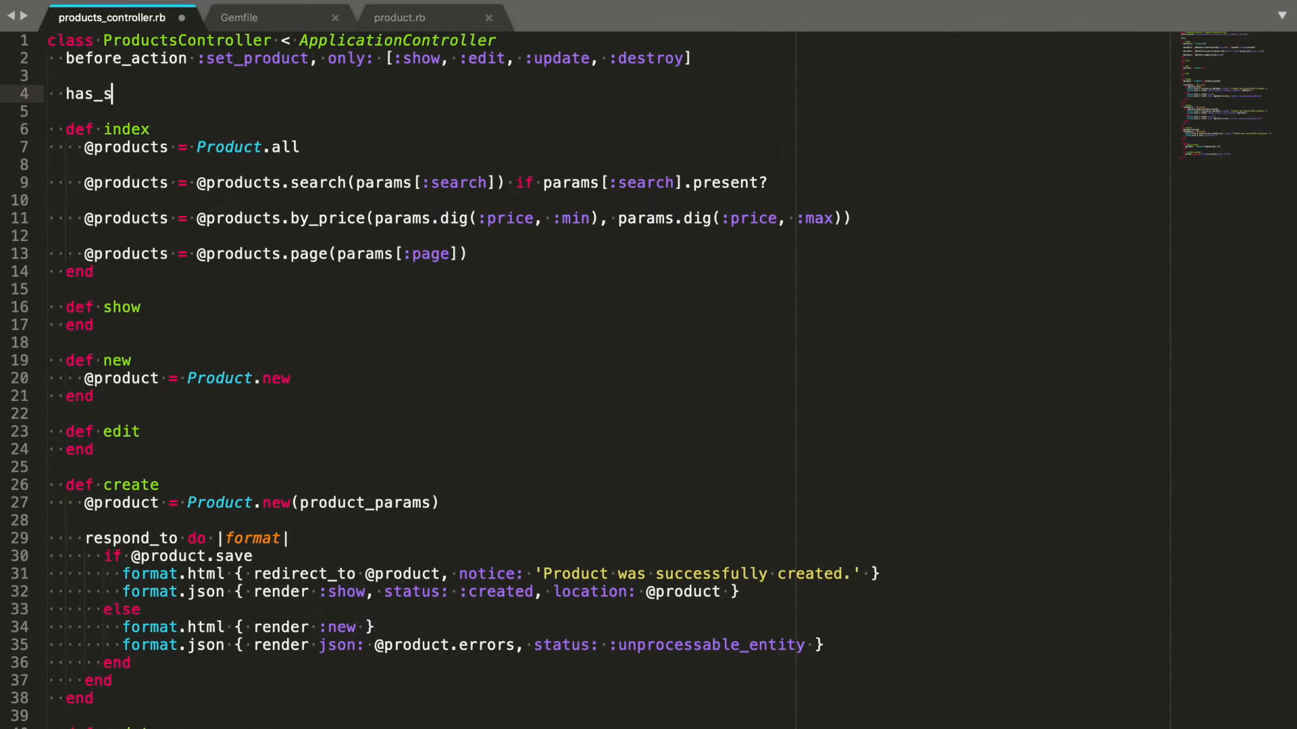
text(cope :search)
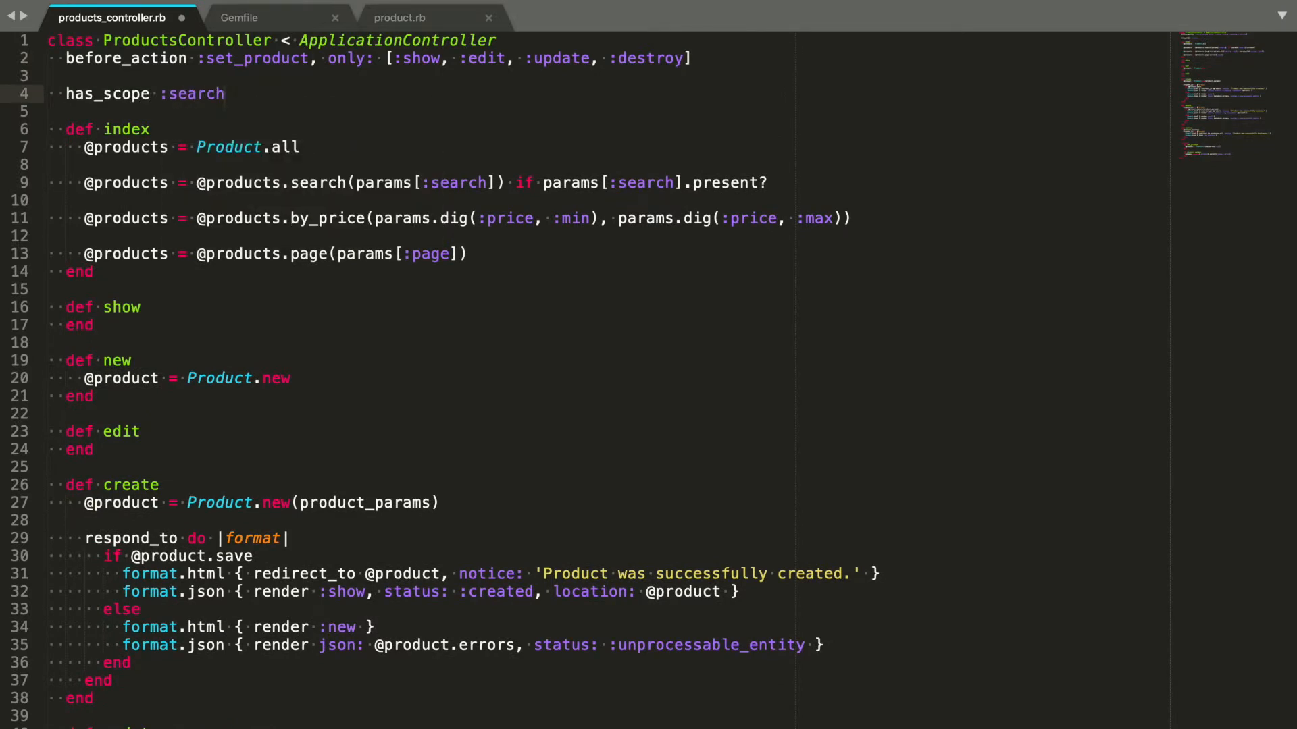
text(apply_scopes()
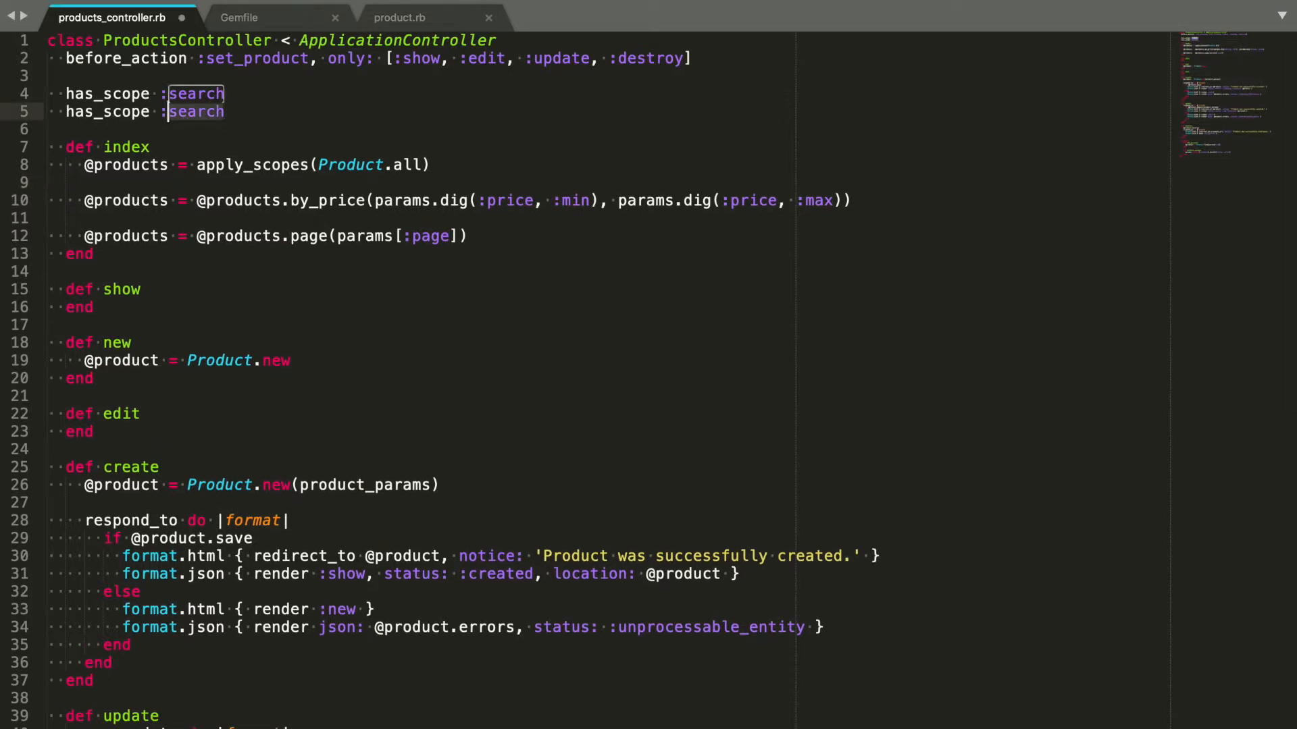
Rewrite the copied line as has_scope :by_price, type: :hash, using: [:min, :max], as: :price.
text(:by_price, type: :hash)
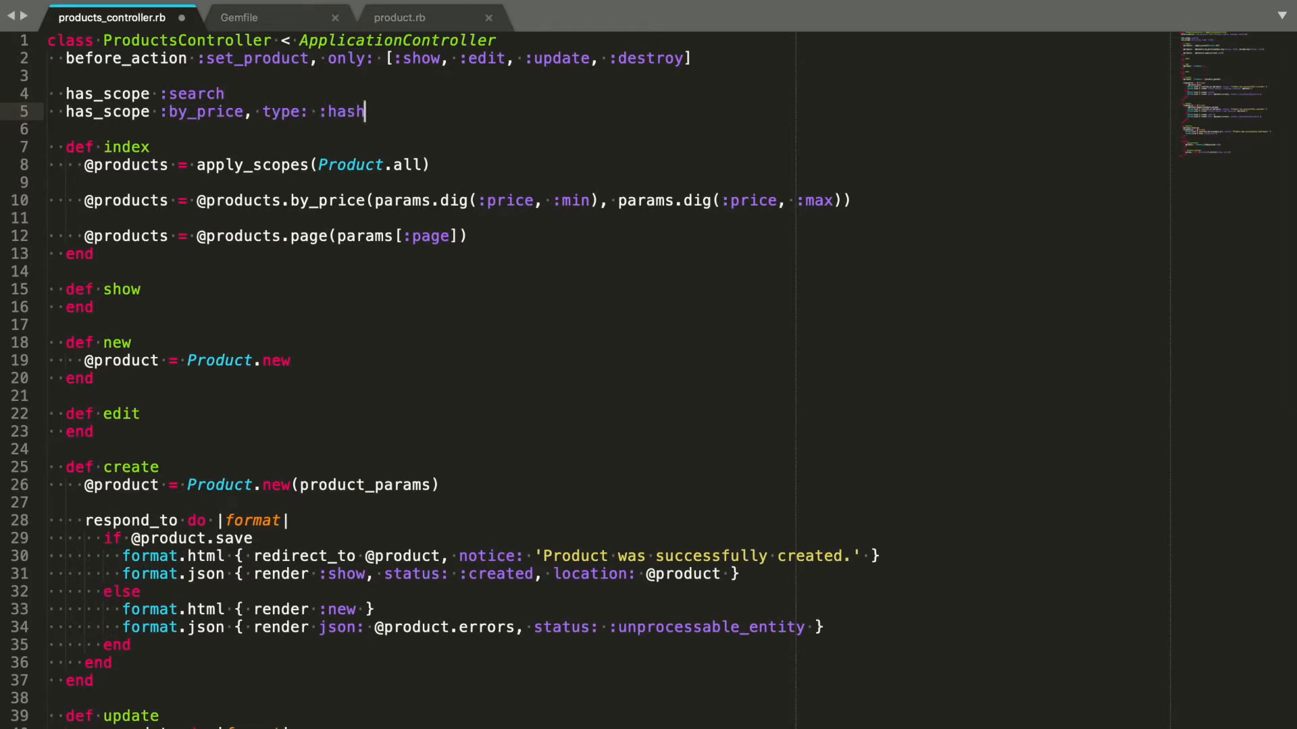
text(, using: [:min, :max], as: :)
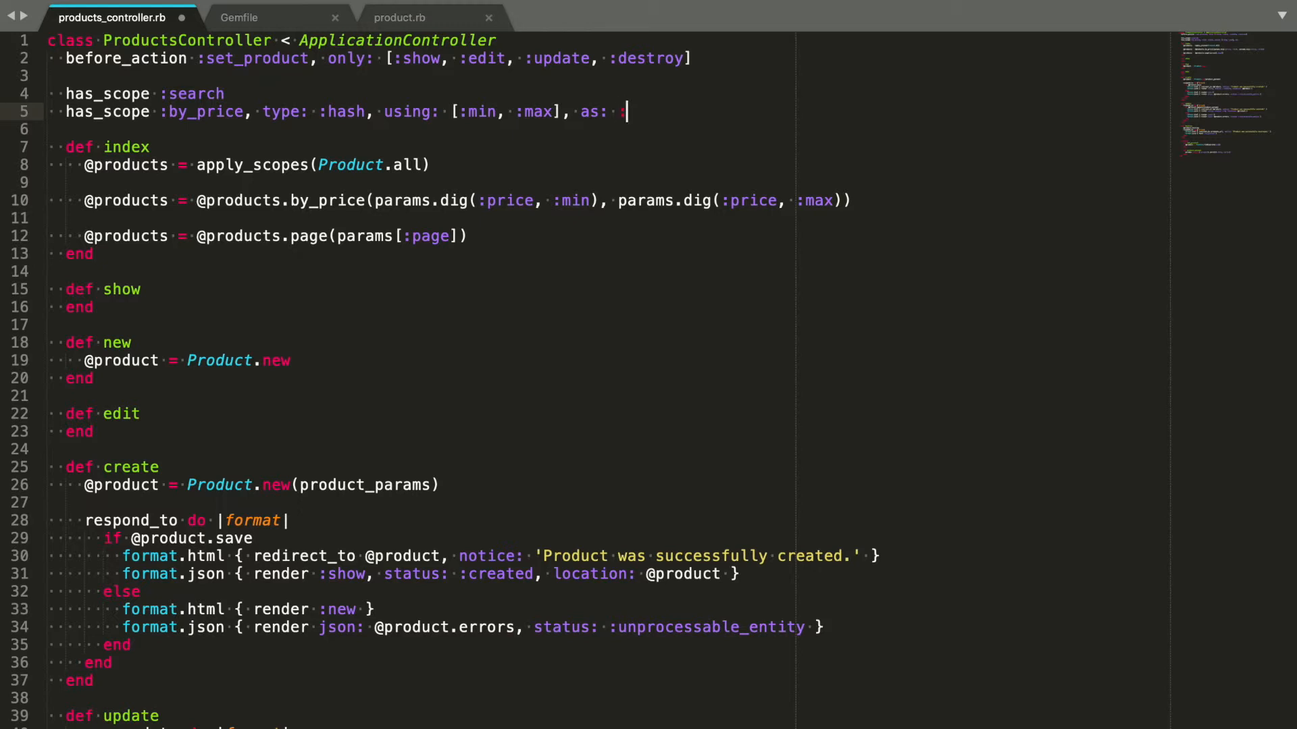
text(price)
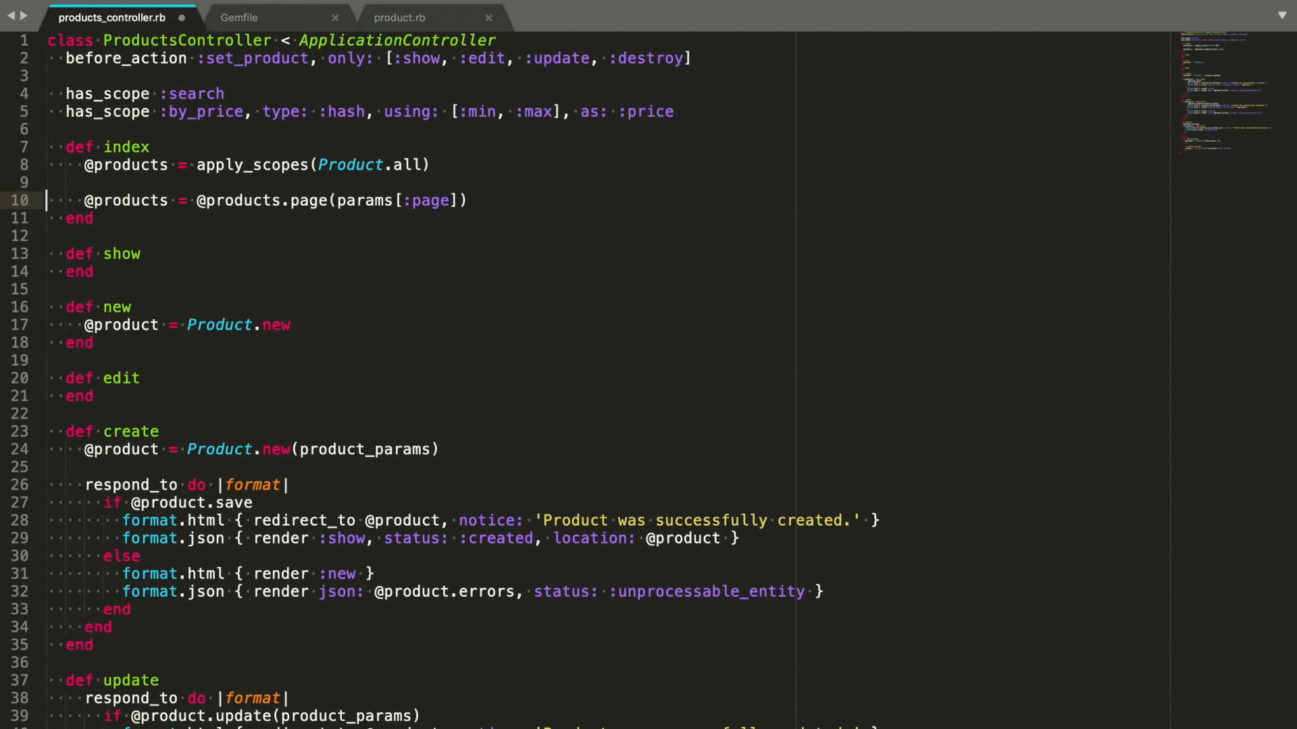
Begin a has_scope :page declaration below by_price, currently misspelled :paage.
text(has_scope :paage)
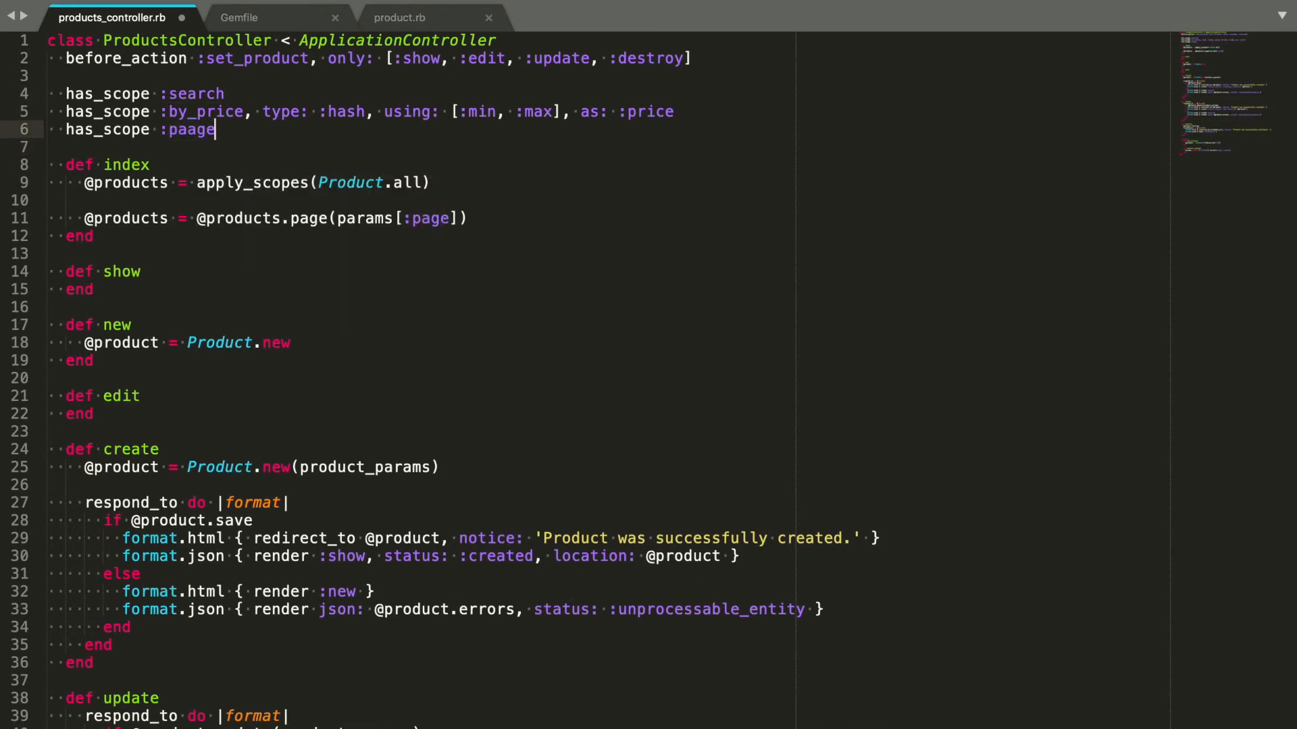